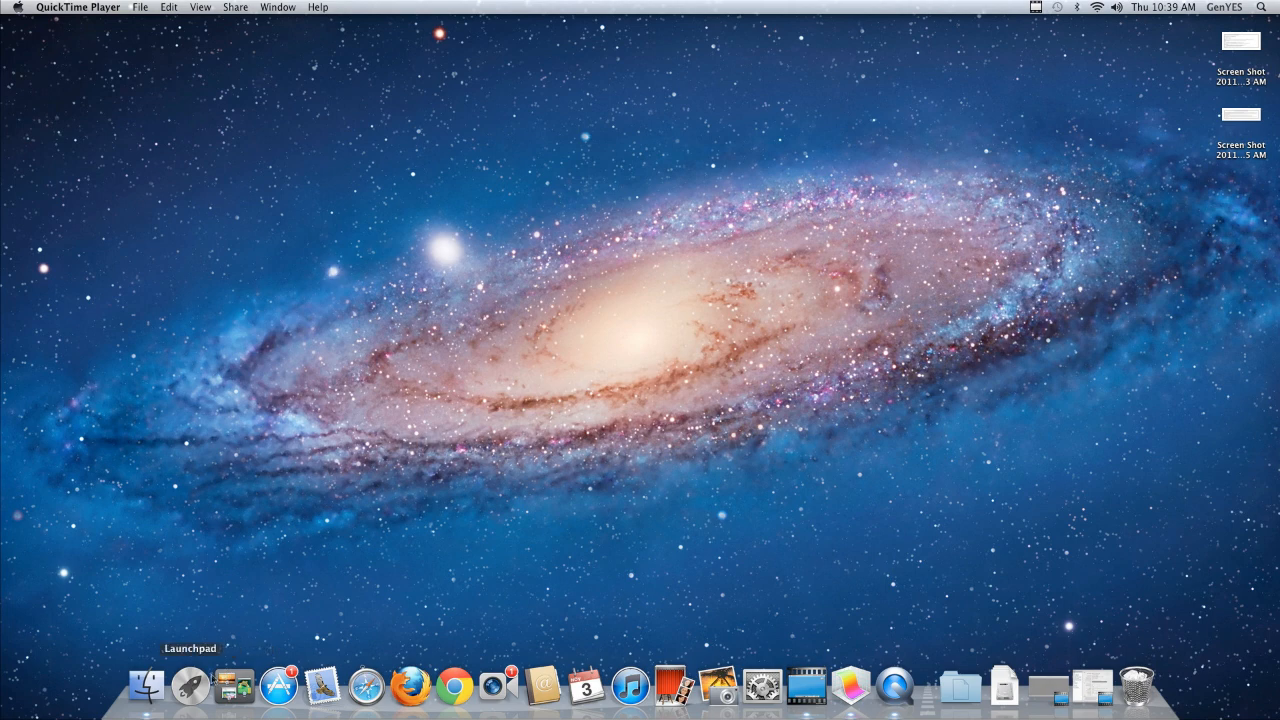
{"action": "mouse_move", "coordinate": [232, 637]}
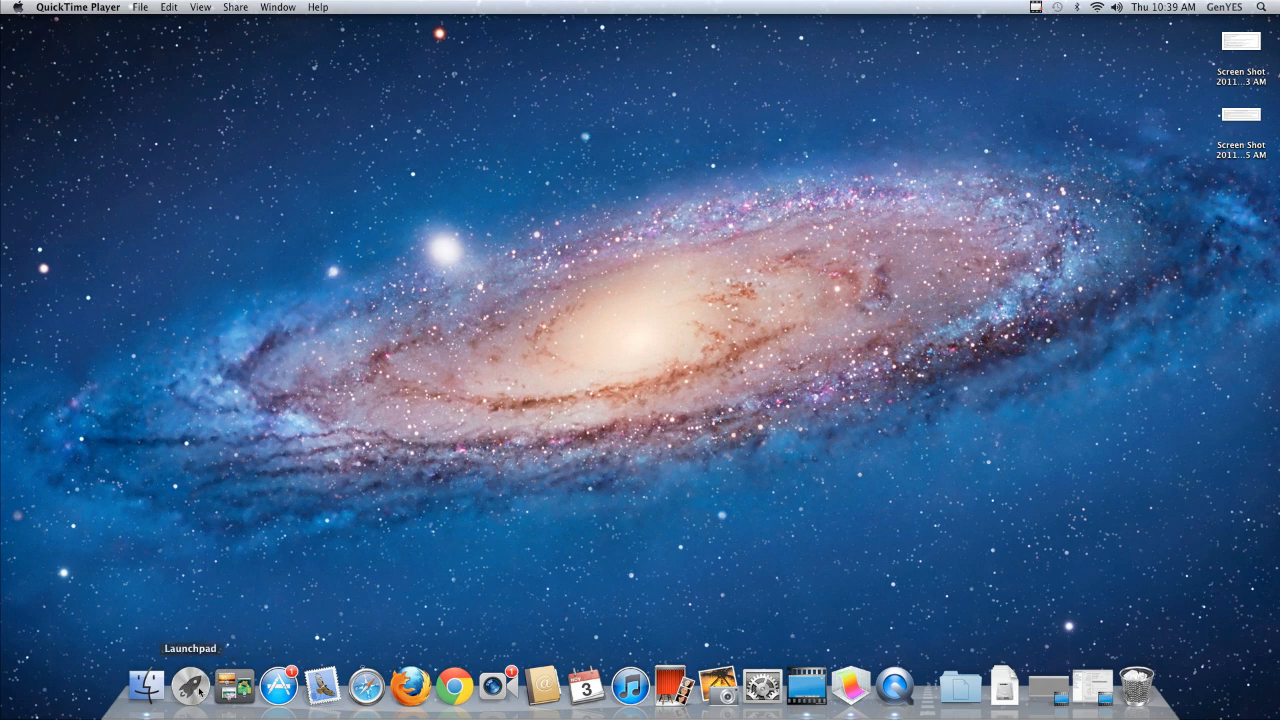
- Launch Grapher from Launchpad to reach its new graph template chooser
{"action": "left_click", "coordinate": [199, 688]}
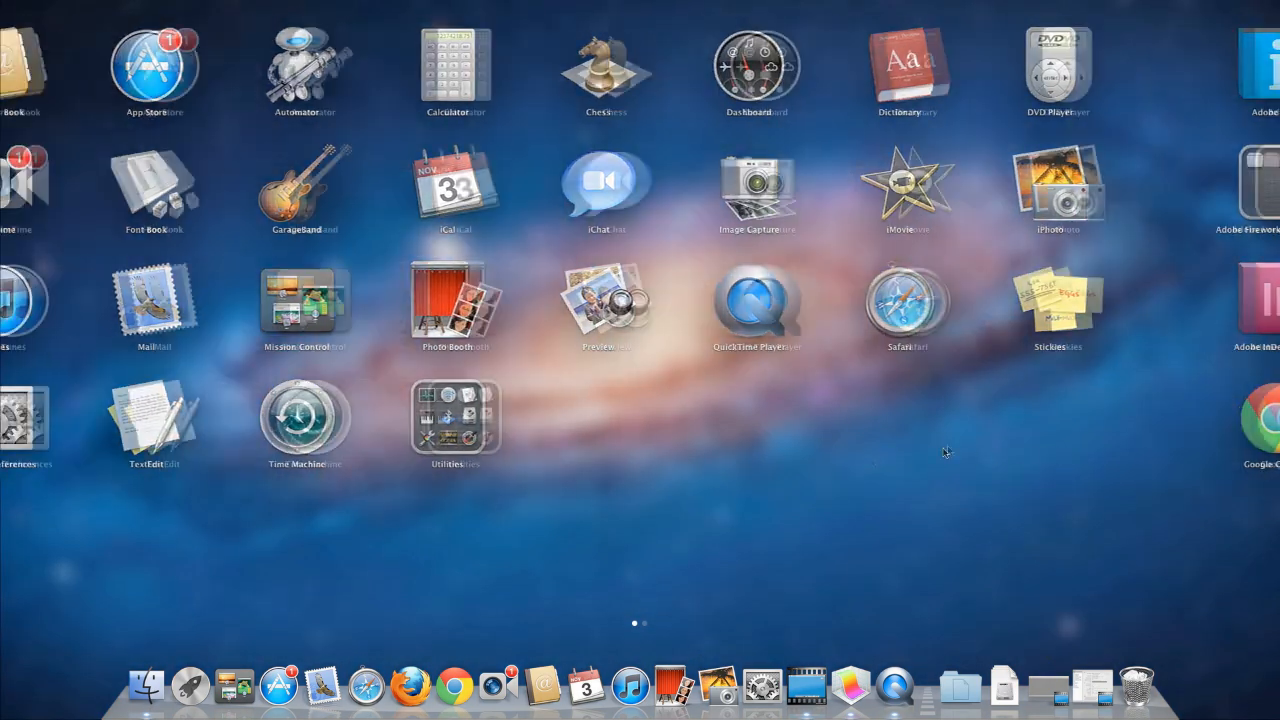
{"action": "left_click", "coordinate": [455, 415]}
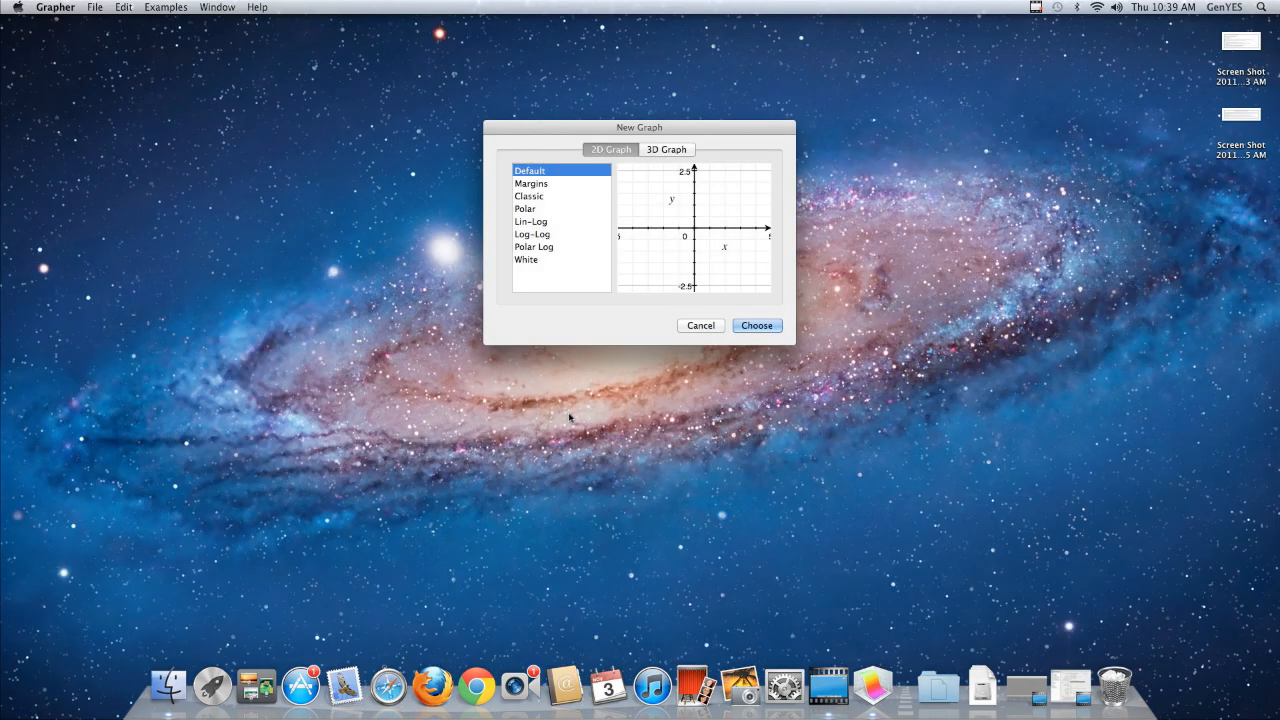
{"action": "mouse_move", "coordinate": [585, 186]}
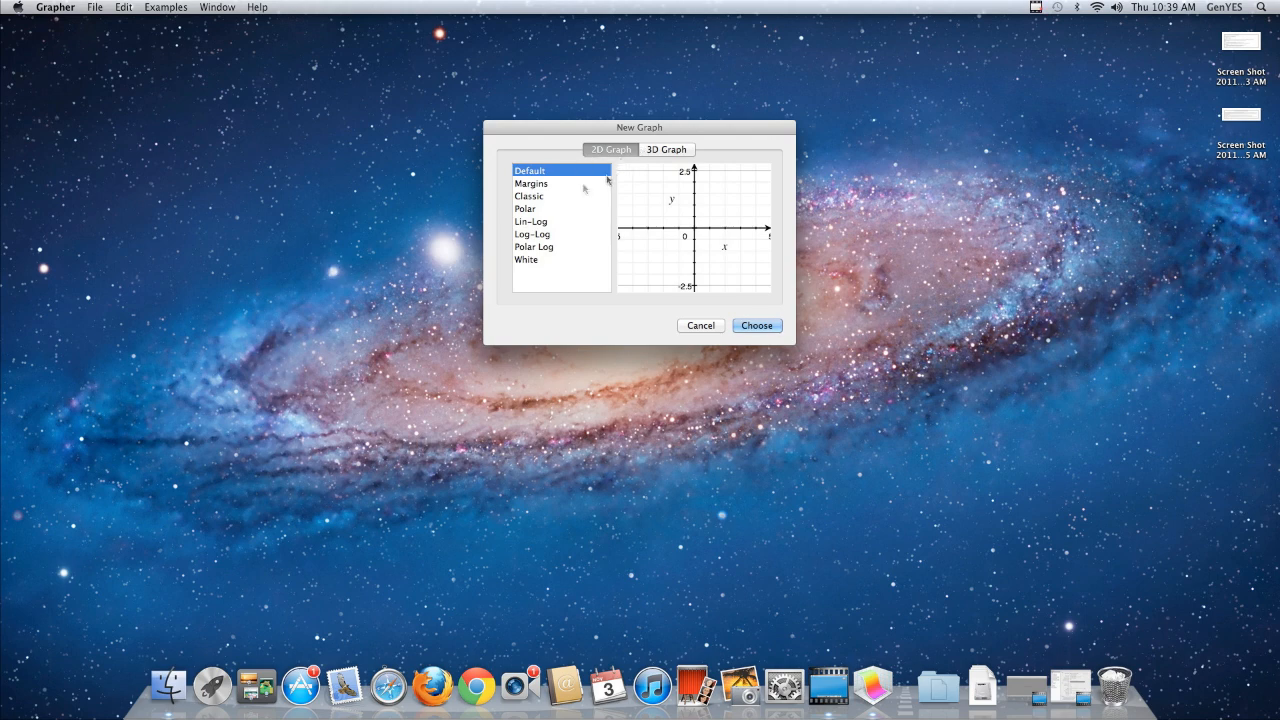
{"action": "mouse_move", "coordinate": [757, 325]}
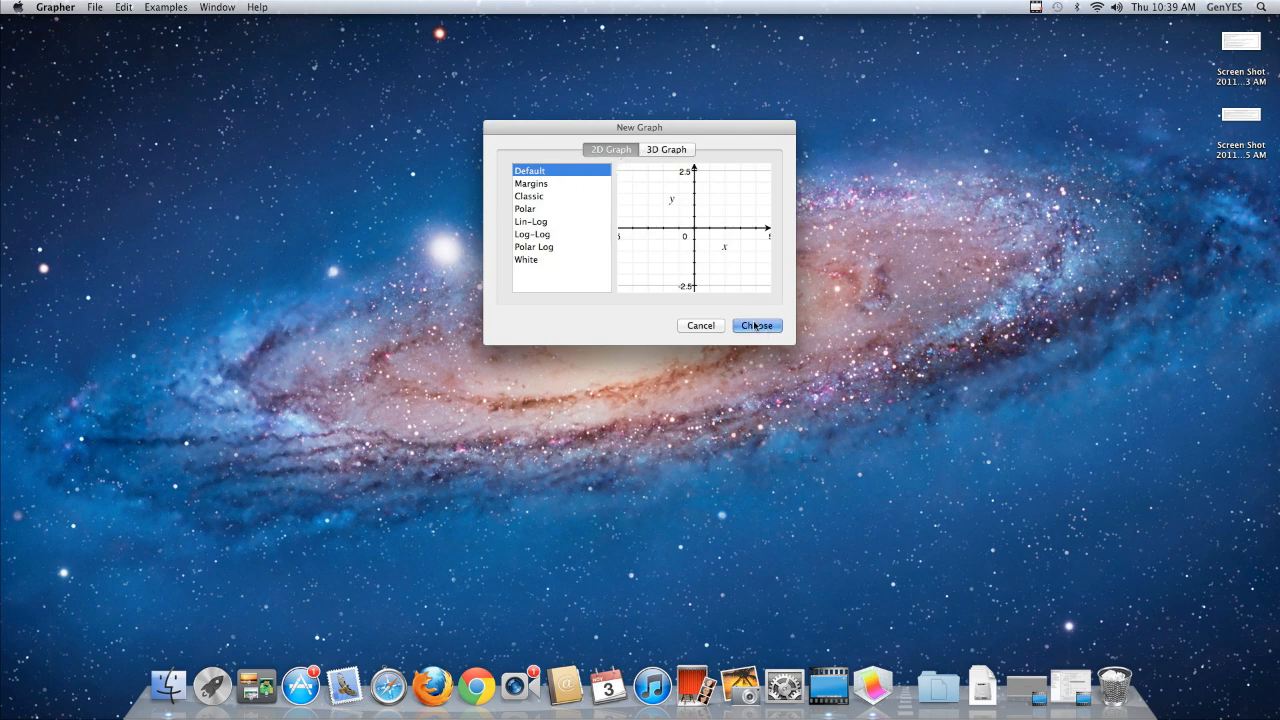
- Create a Default 2D graph and plot the horizontal line y=2
{"action": "left_click", "coordinate": [756, 325]}
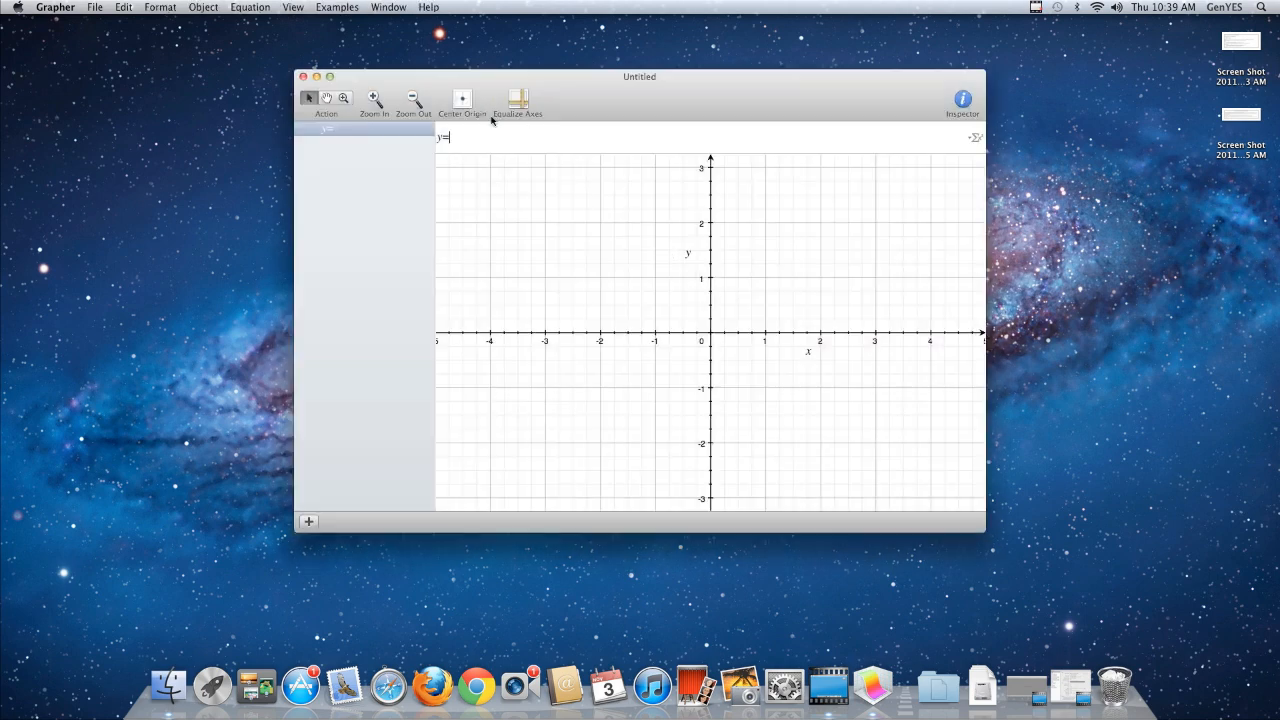
{"action": "type", "text": "2"}
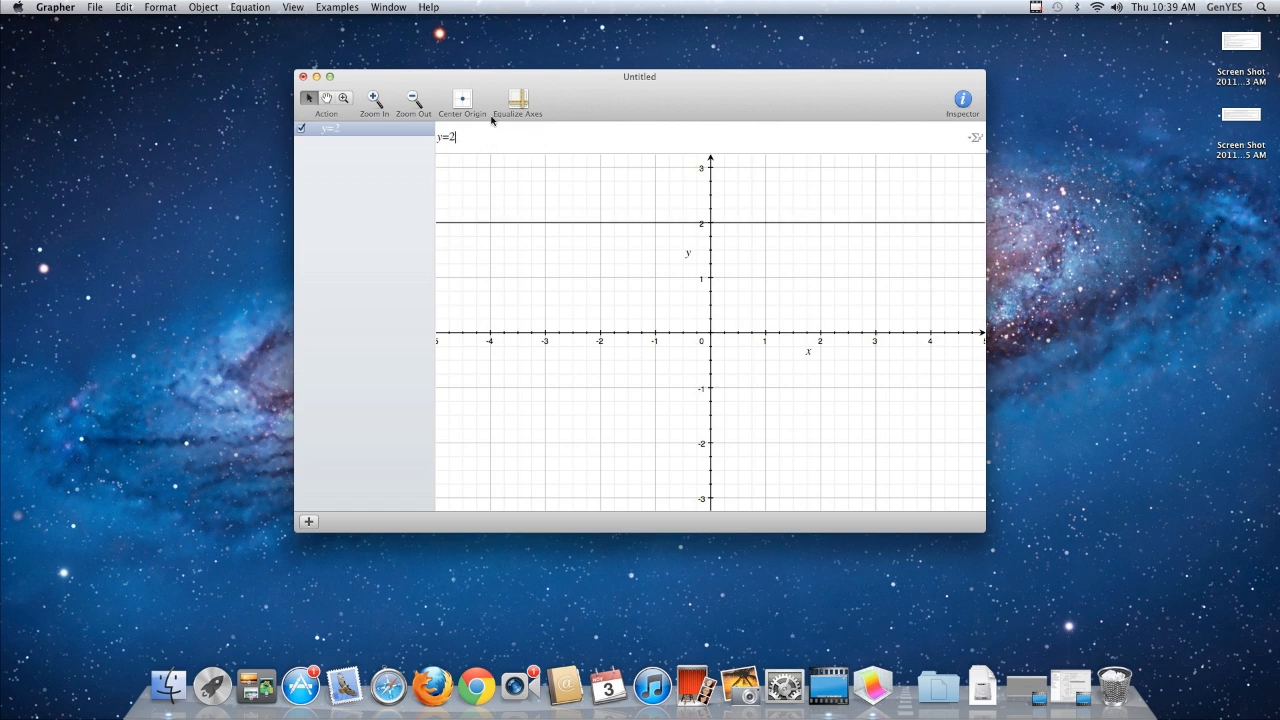
{"action": "mouse_move", "coordinate": [793, 235]}
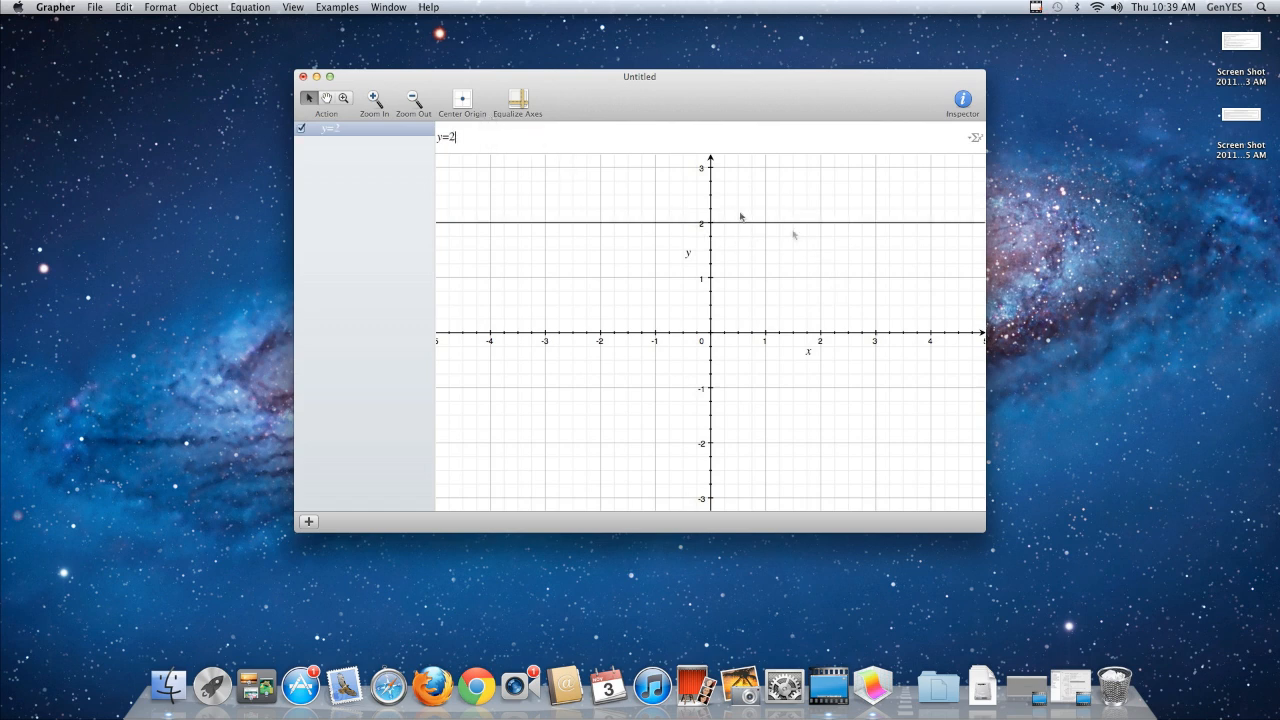
{"action": "mouse_move", "coordinate": [442, 146]}
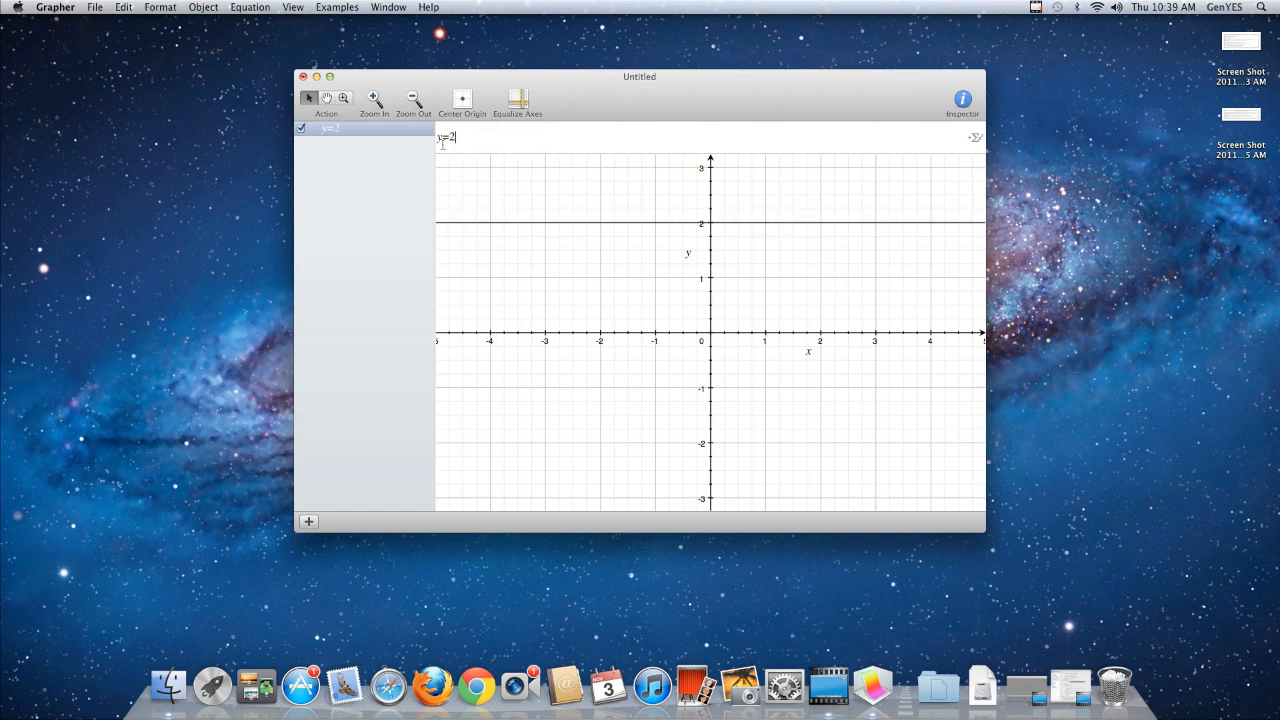
- Add a second equation, x=3, plotted as a vertical line
{"action": "left_click", "coordinate": [356, 6]}
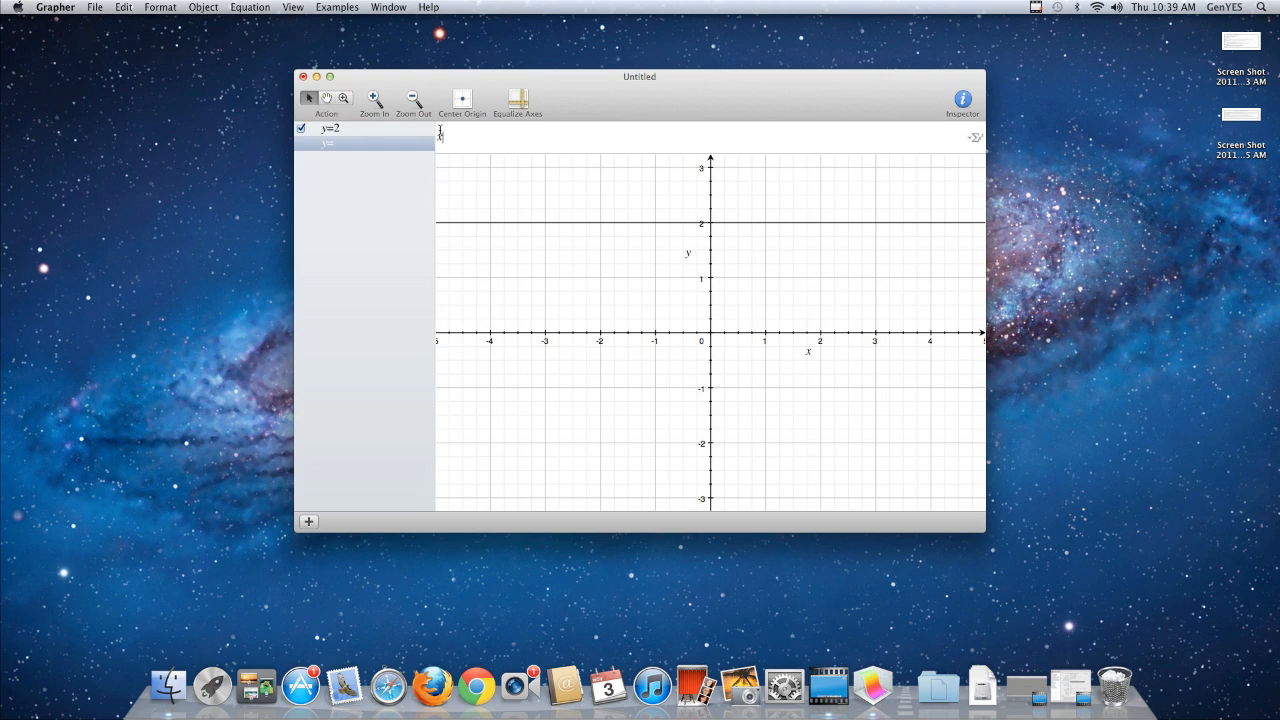
{"action": "type", "text": "x=3"}
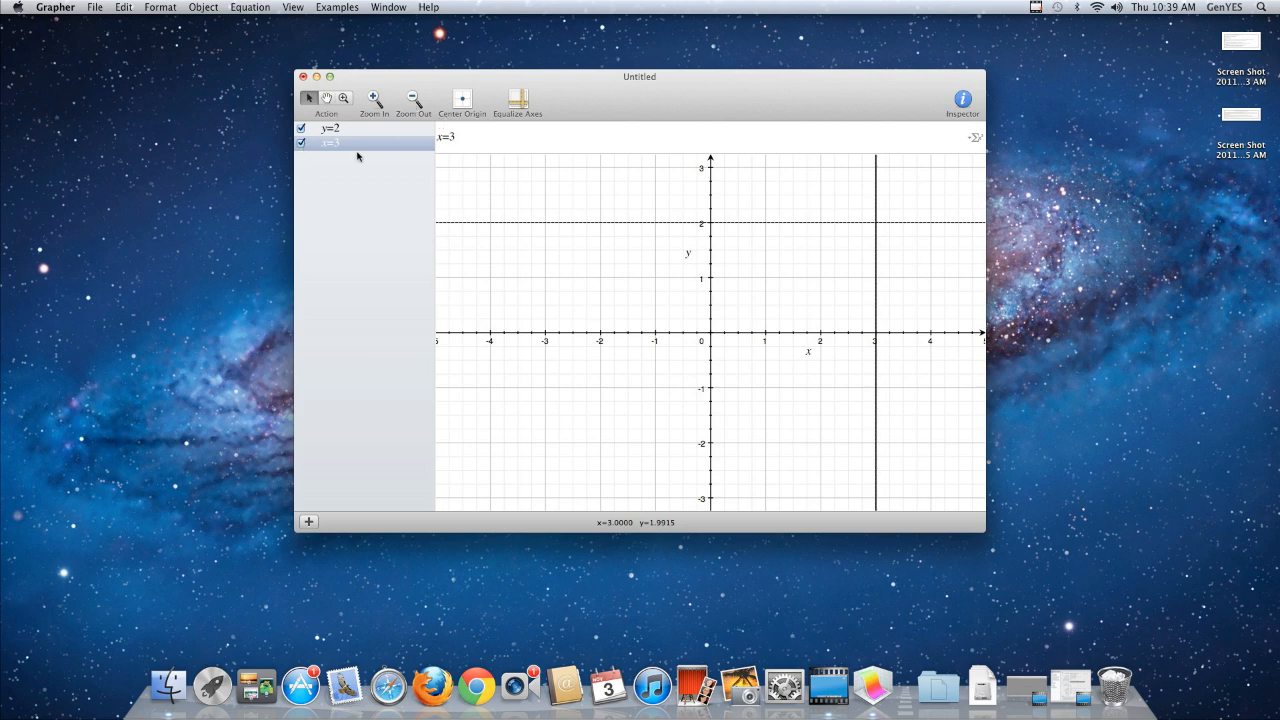
{"action": "left_click", "coordinate": [301, 128]}
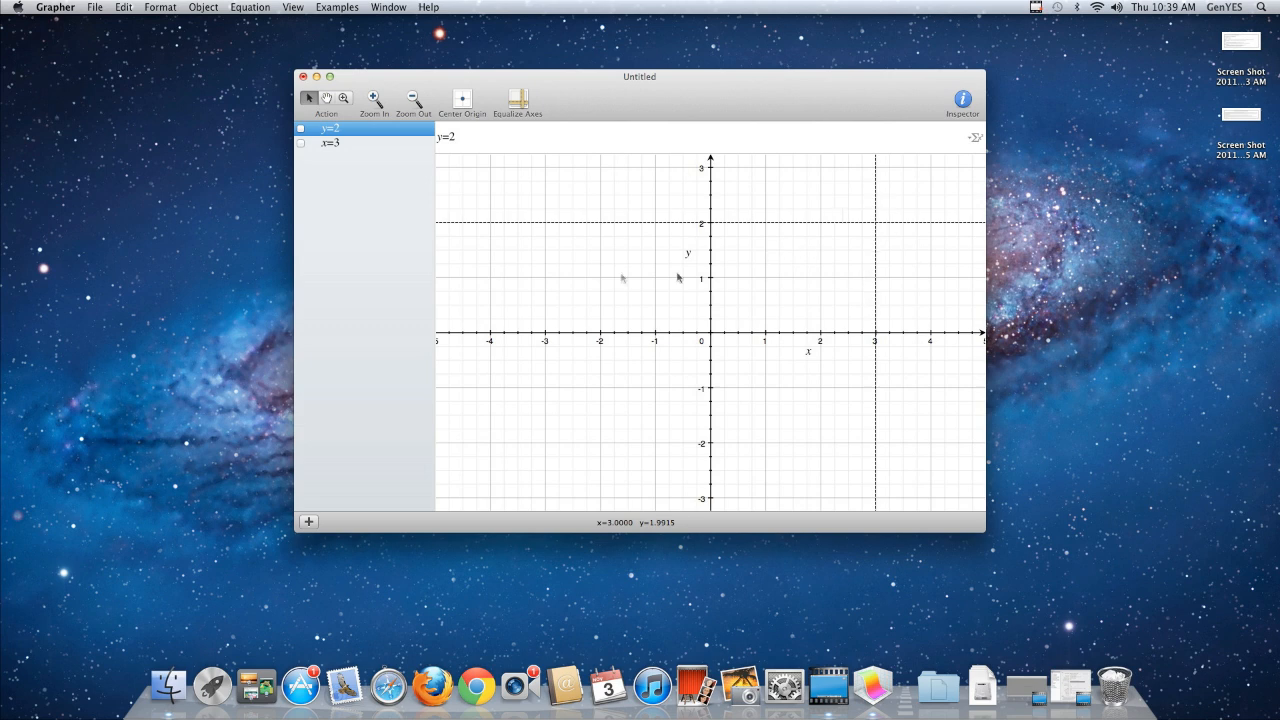
- Add a new equation 3x+4 and edit its slope to 3/4
{"action": "left_click", "coordinate": [249, 7]}
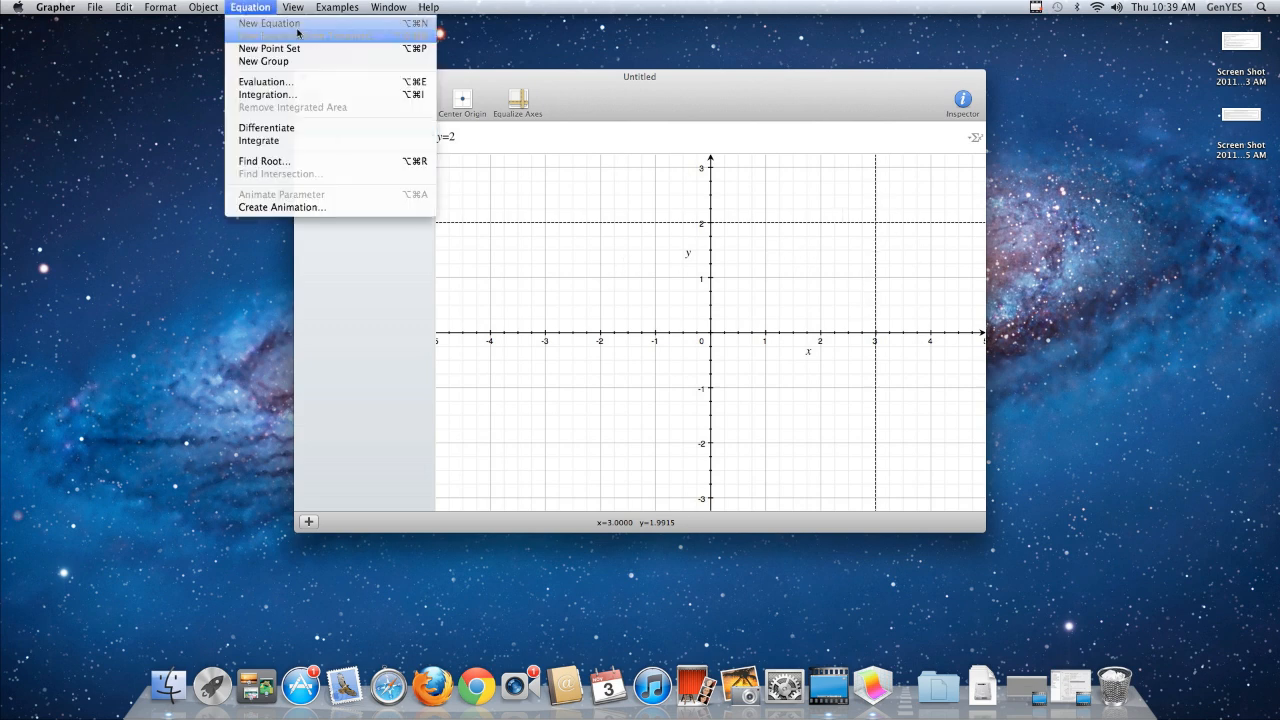
{"action": "left_click", "coordinate": [279, 23]}
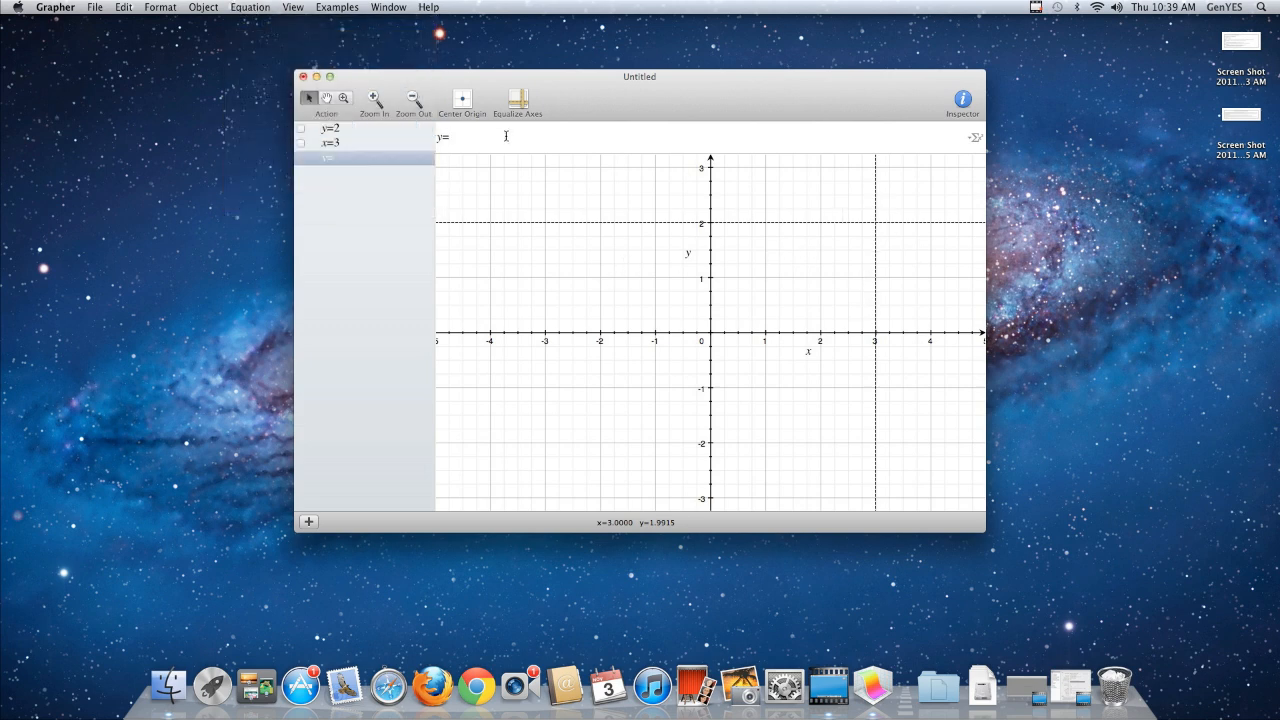
{"action": "type", "text": "3x"}
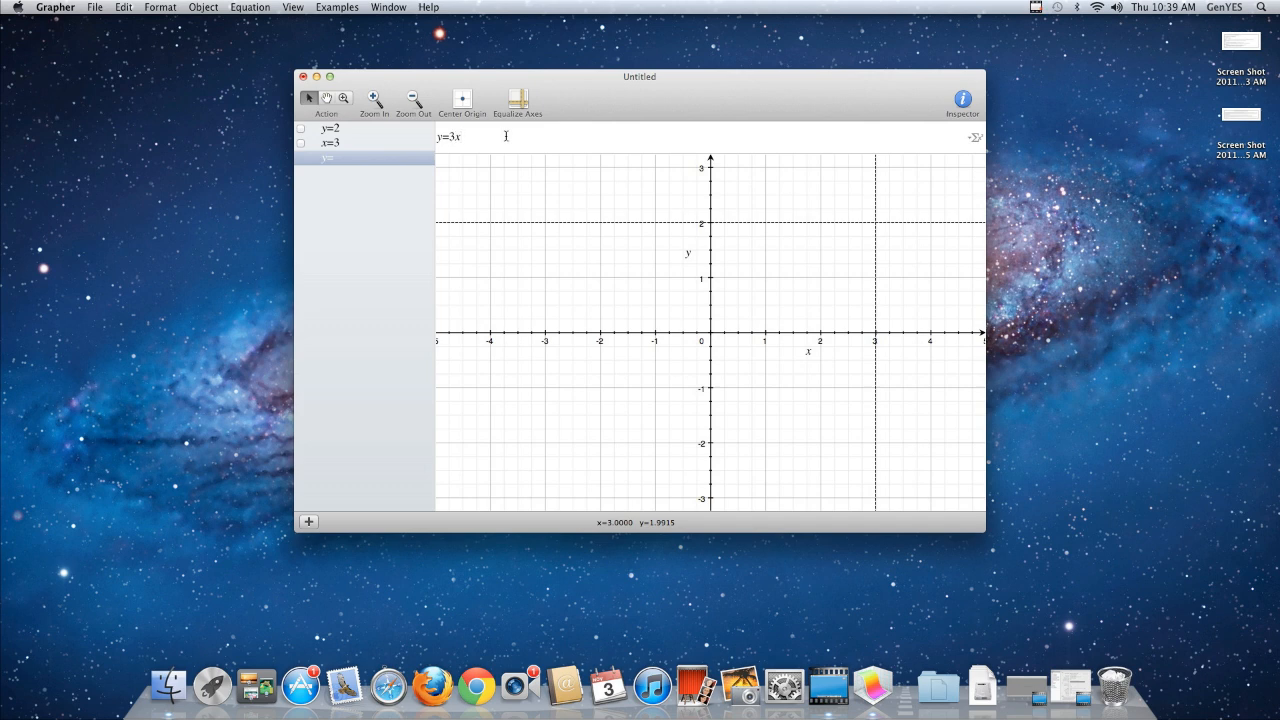
{"action": "type", "text": "+4"}
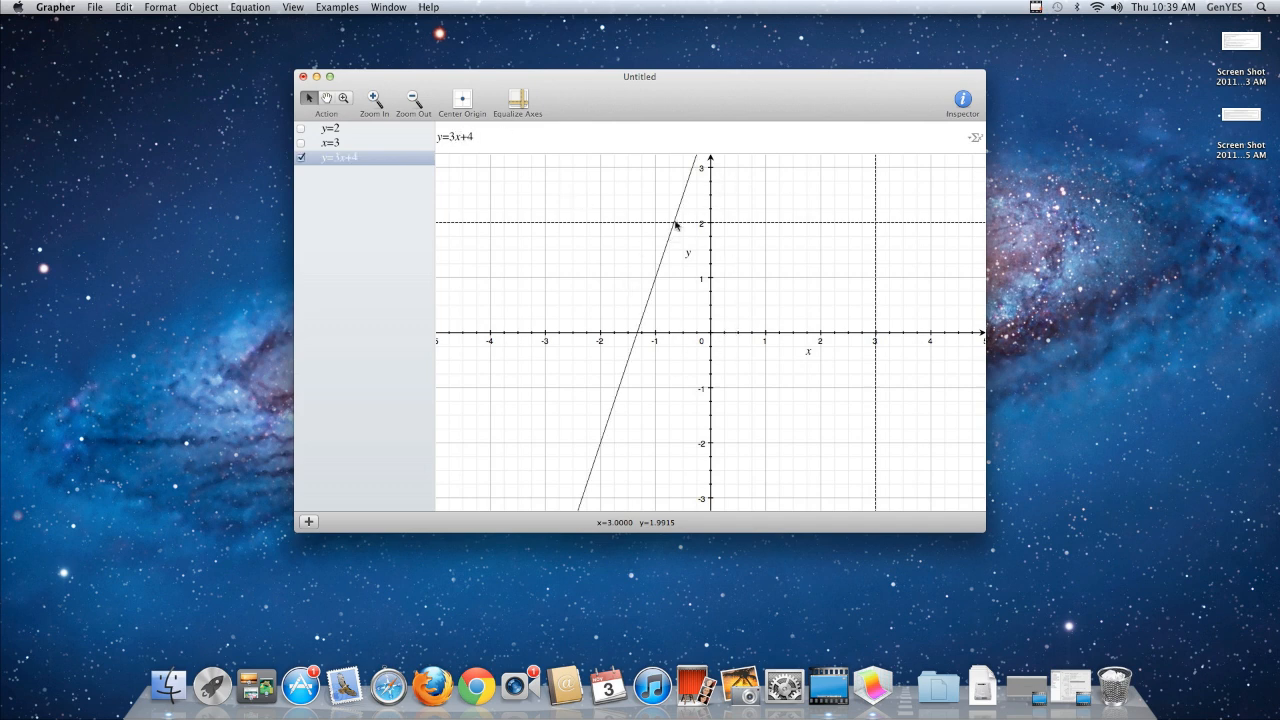
{"action": "left_click", "coordinate": [301, 158]}
{"action": "type", "text": "/"}
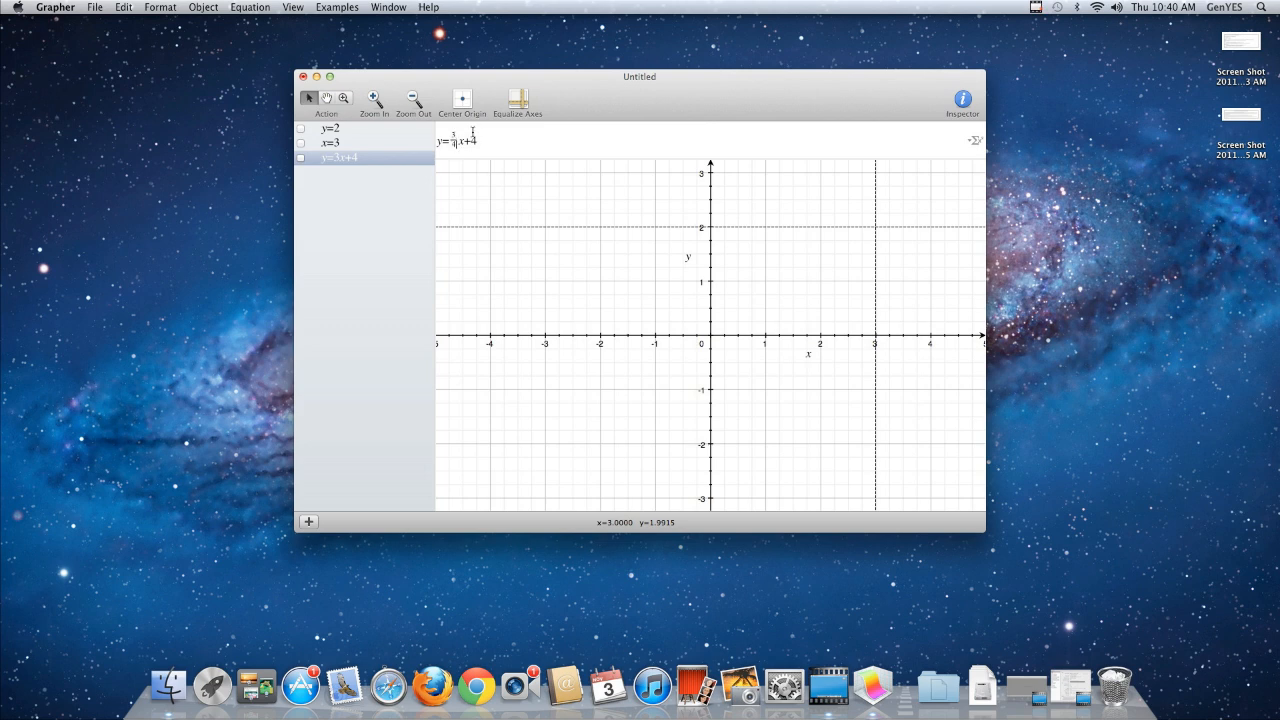
{"action": "left_click", "coordinate": [301, 158]}
{"action": "type", "text": "4"}
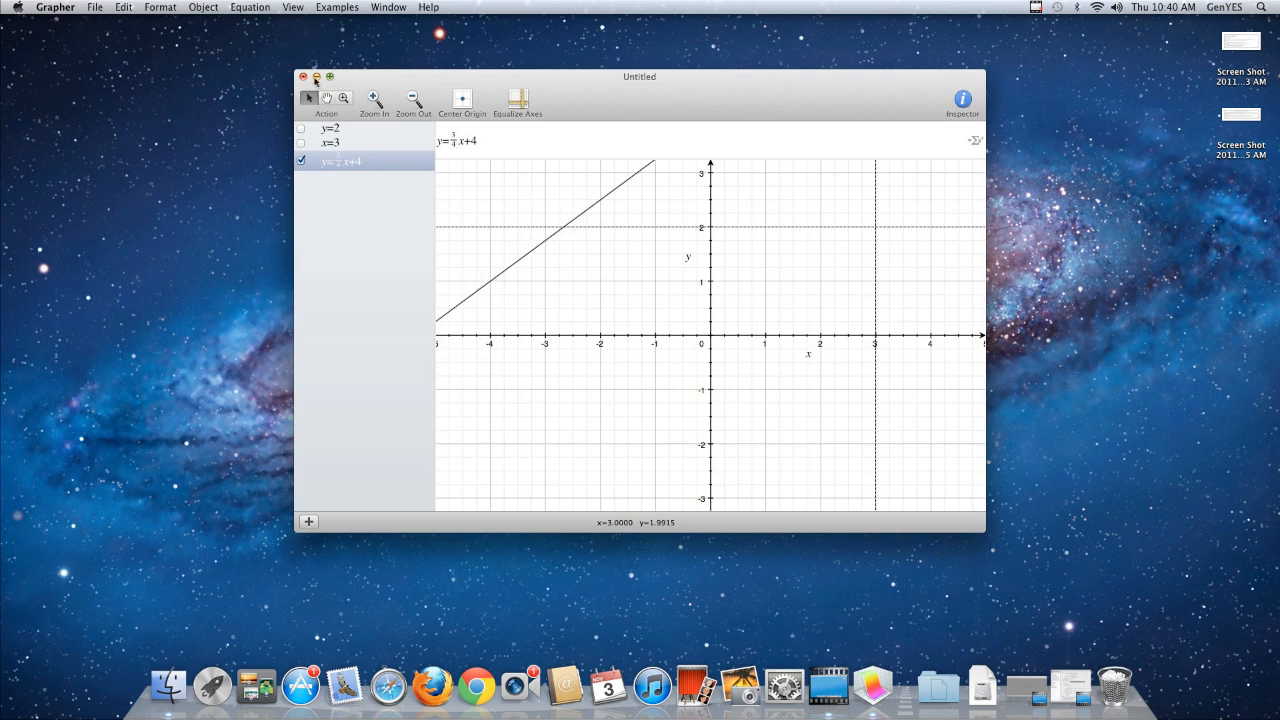
{"action": "left_click", "coordinate": [94, 6]}
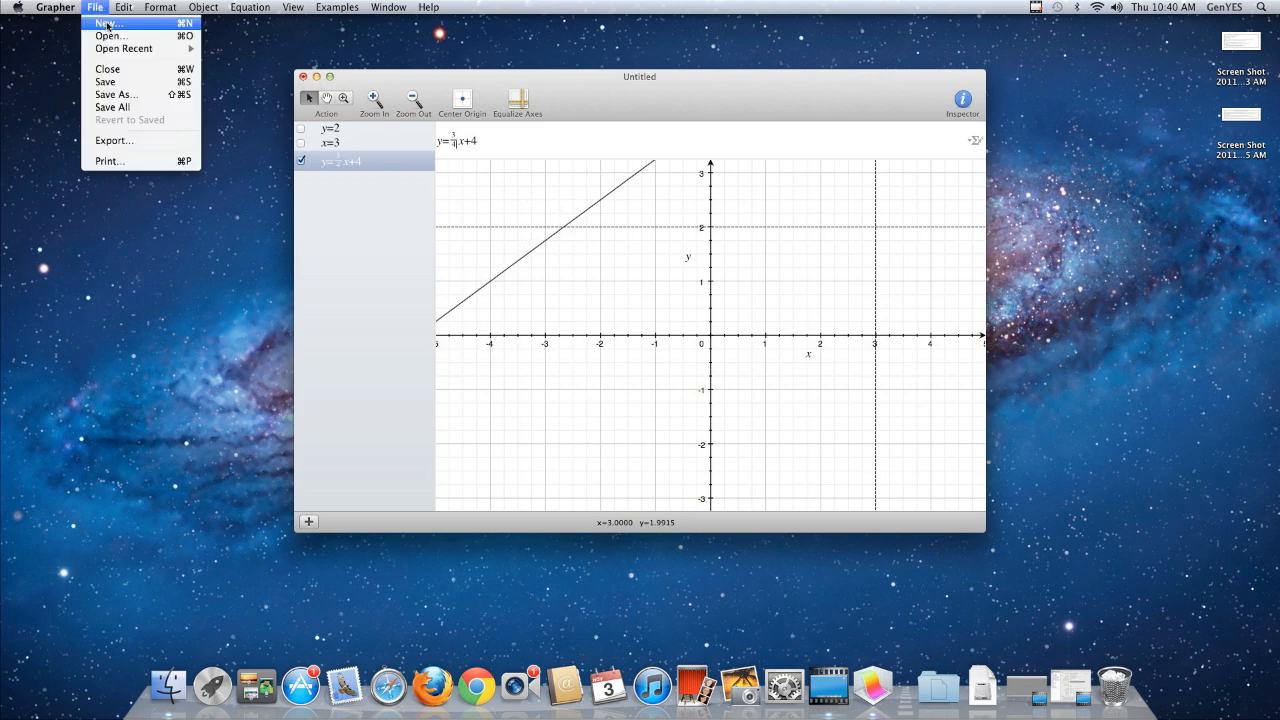
- Create a new document, Untitled 2, from the Default 3D Graph template
{"action": "left_click", "coordinate": [100, 22]}
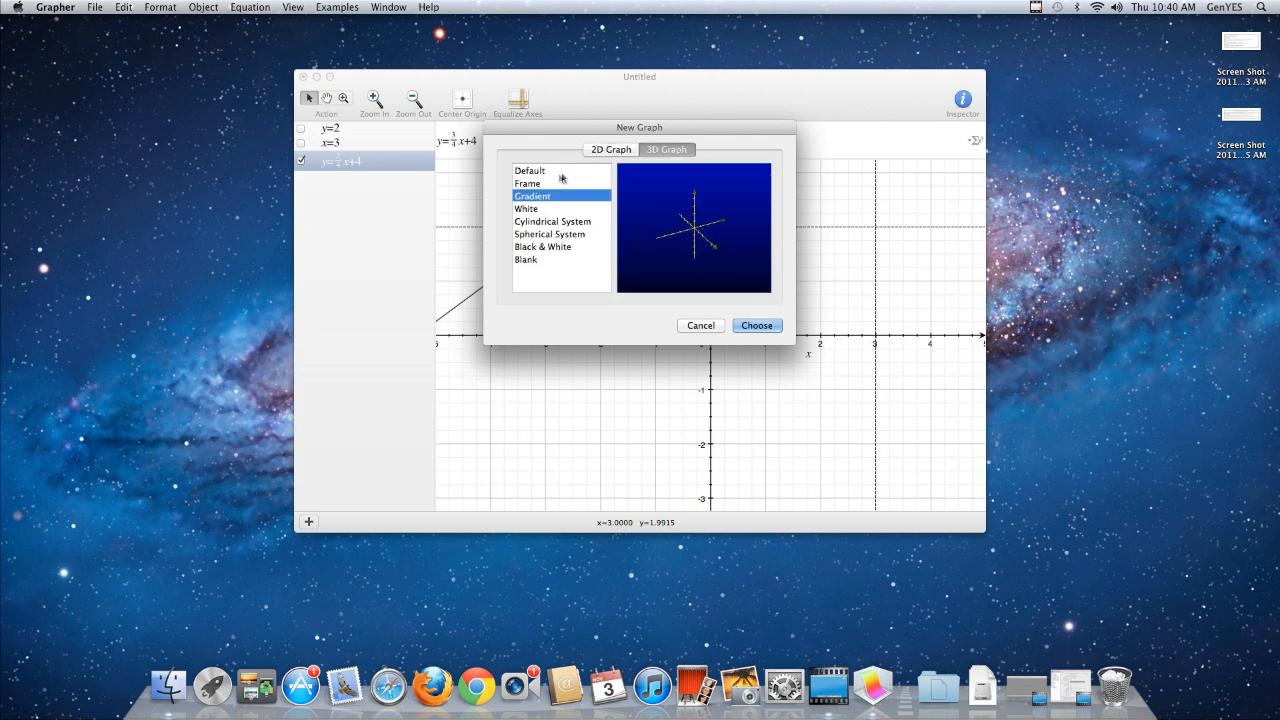
{"action": "left_click", "coordinate": [530, 170]}
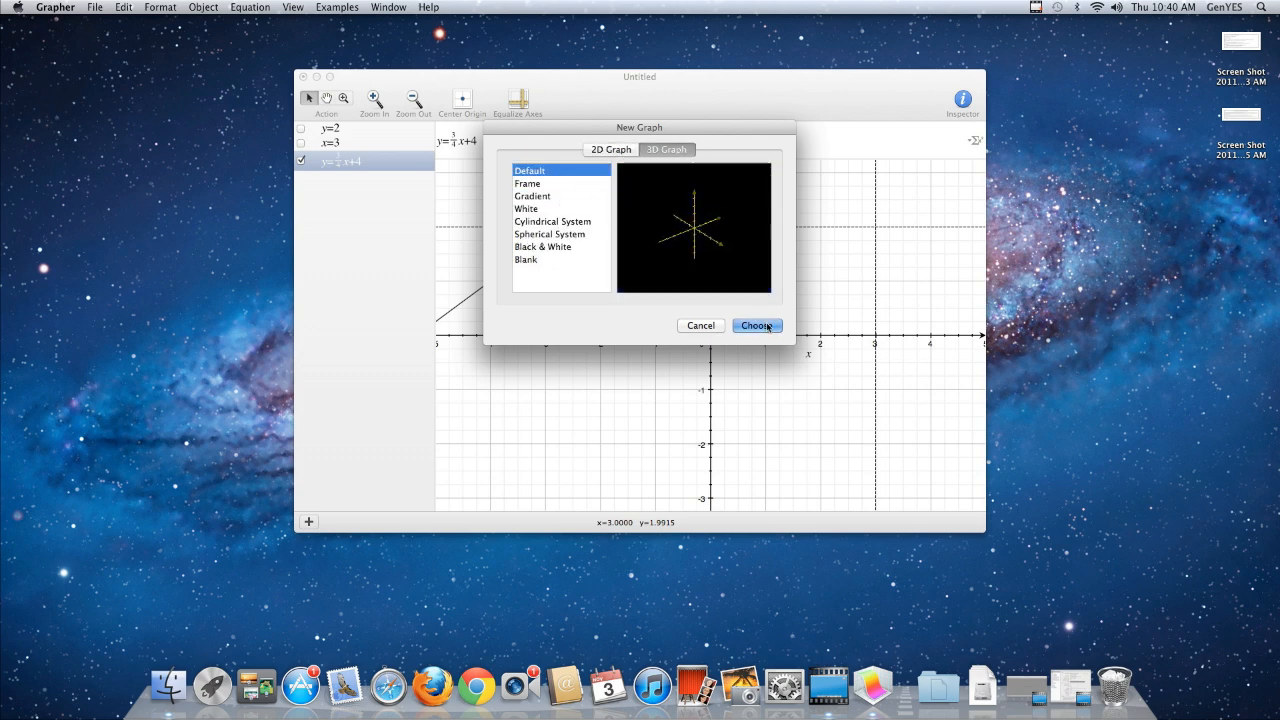
{"action": "left_click", "coordinate": [756, 325]}
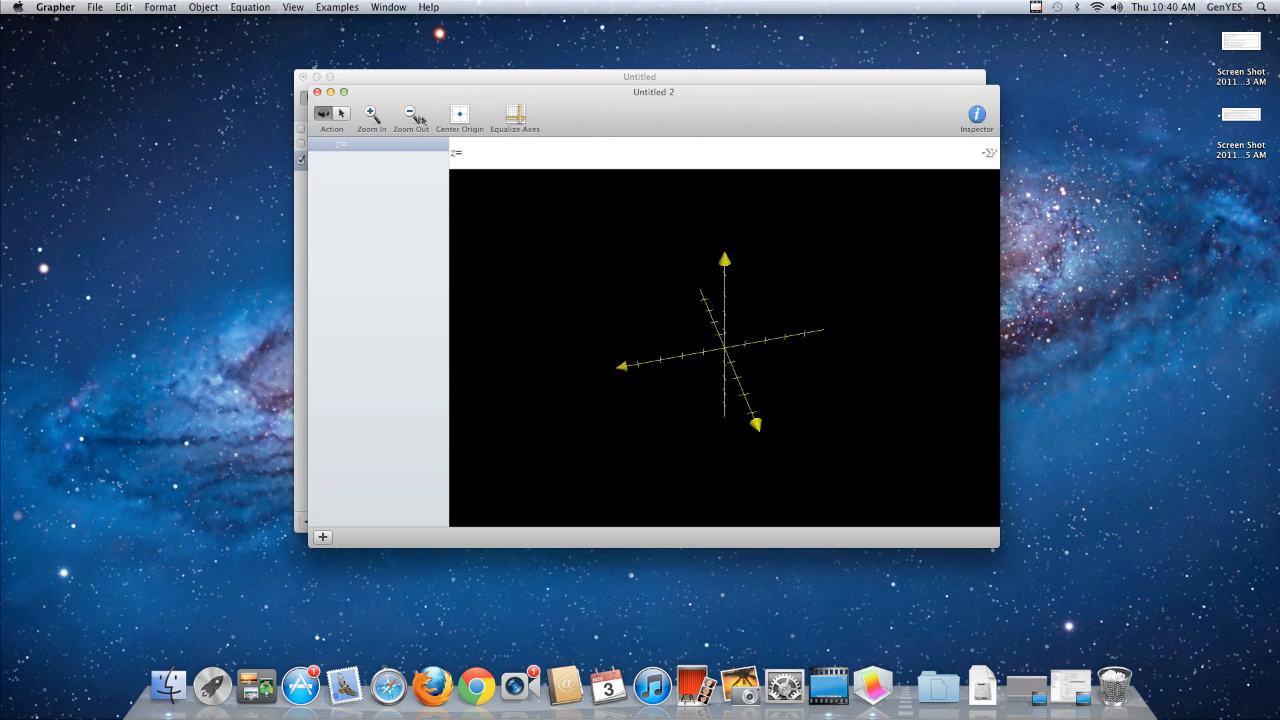
- Enter the plane equations z=3, x=4 and y=5 in the 3D graph
{"action": "type", "text": "3"}
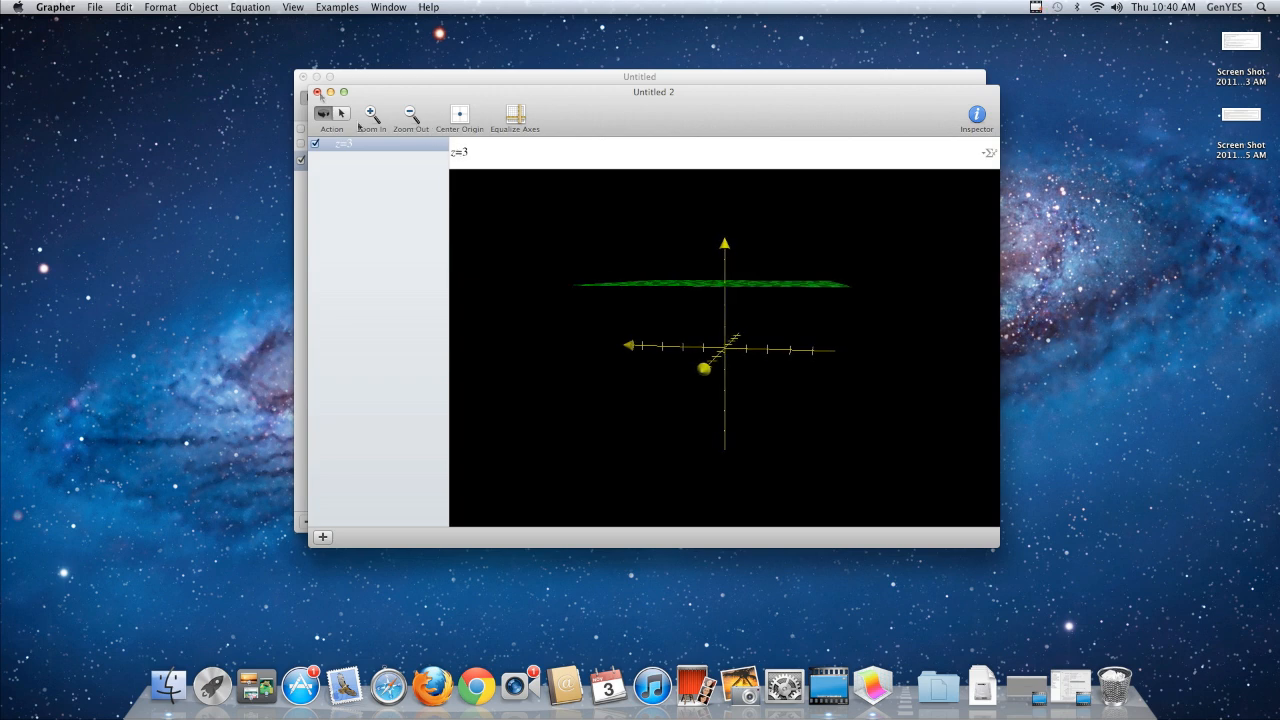
{"action": "left_click", "coordinate": [249, 7]}
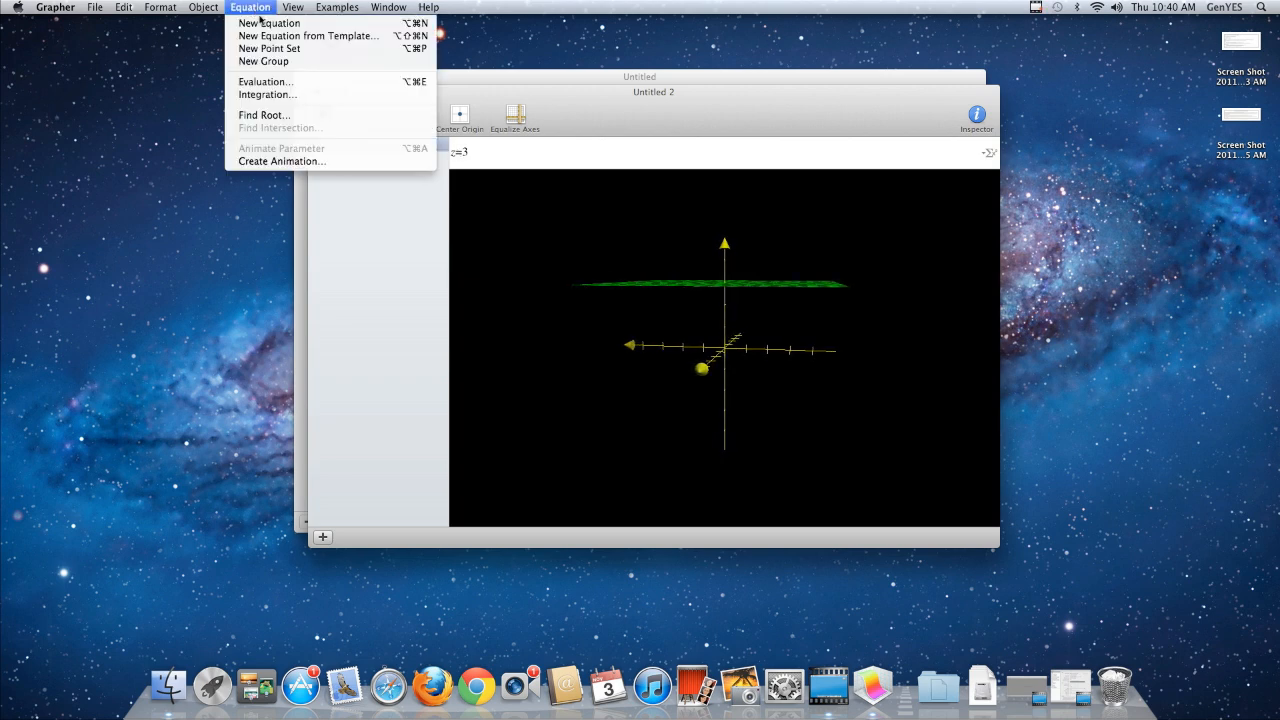
{"action": "left_click", "coordinate": [271, 23]}
{"action": "type", "text": "x"}
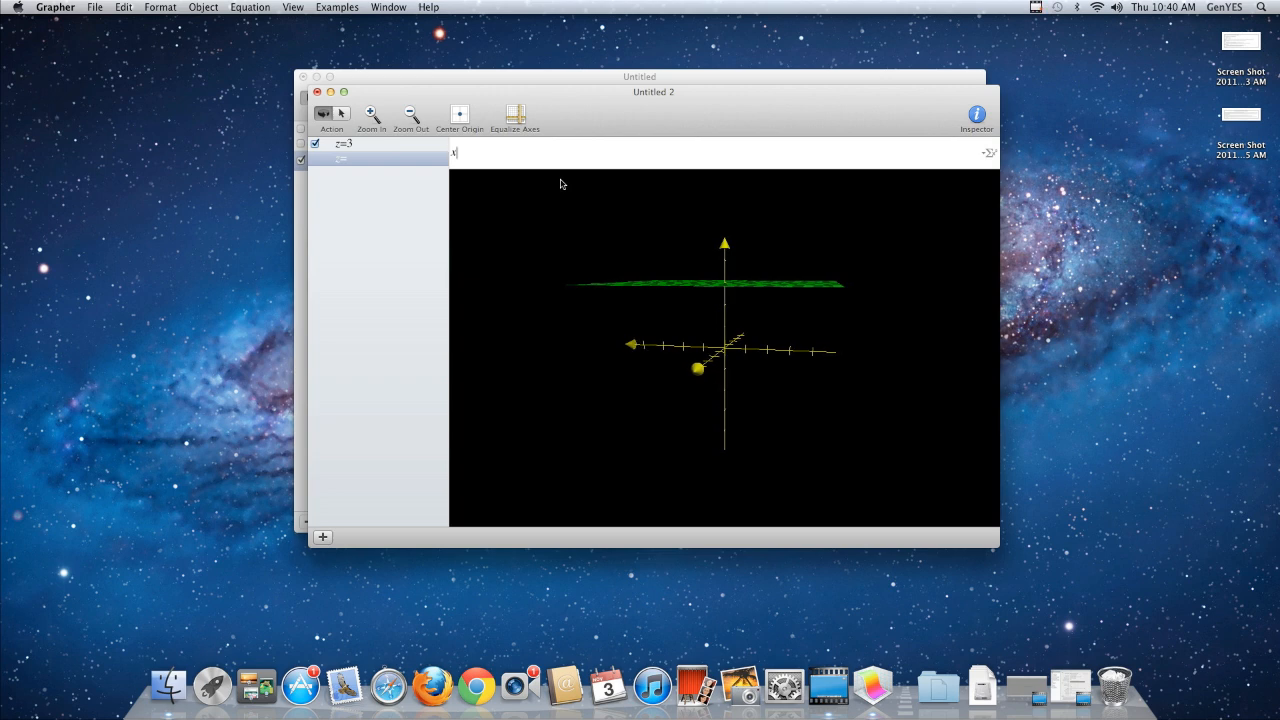
{"action": "type", "text": "=4"}
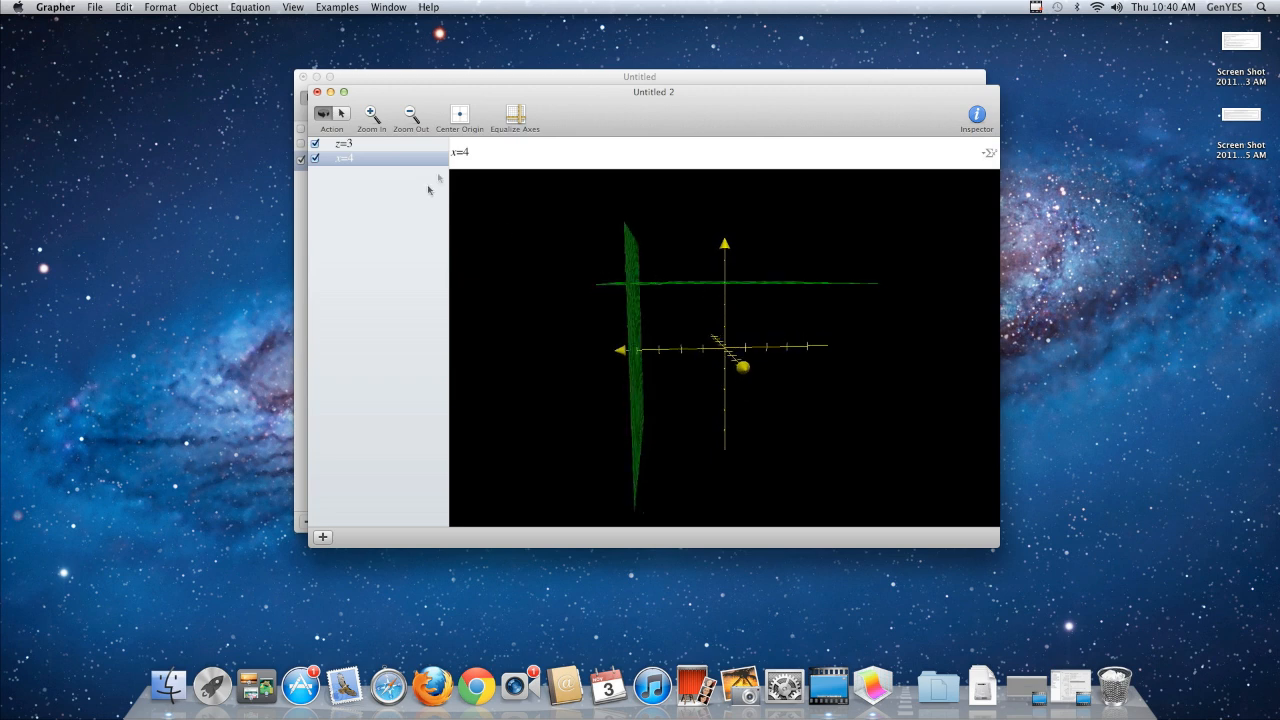
{"action": "left_click", "coordinate": [249, 6]}
{"action": "type", "text": "y=5"}
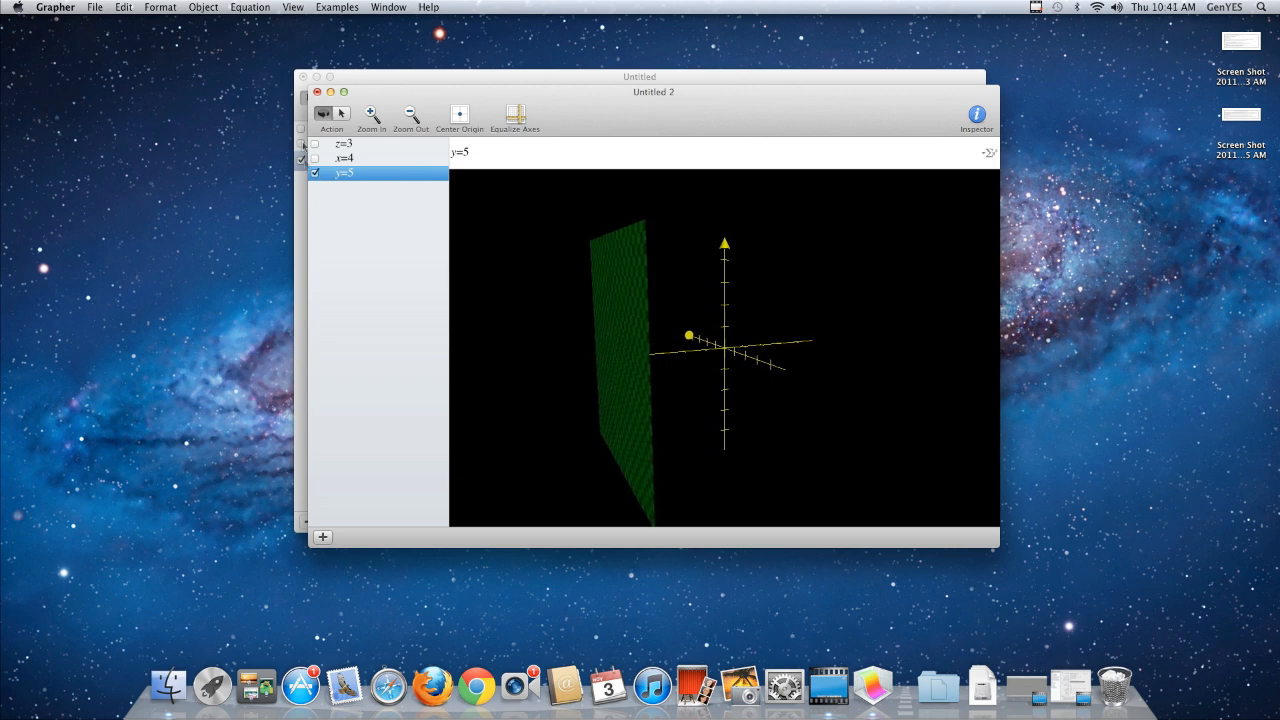
- Enter the tilted plane z=2x+4 as a fourth equation and rotate the view
{"action": "left_click", "coordinate": [249, 7]}
{"action": "type", "text": "z=2"}
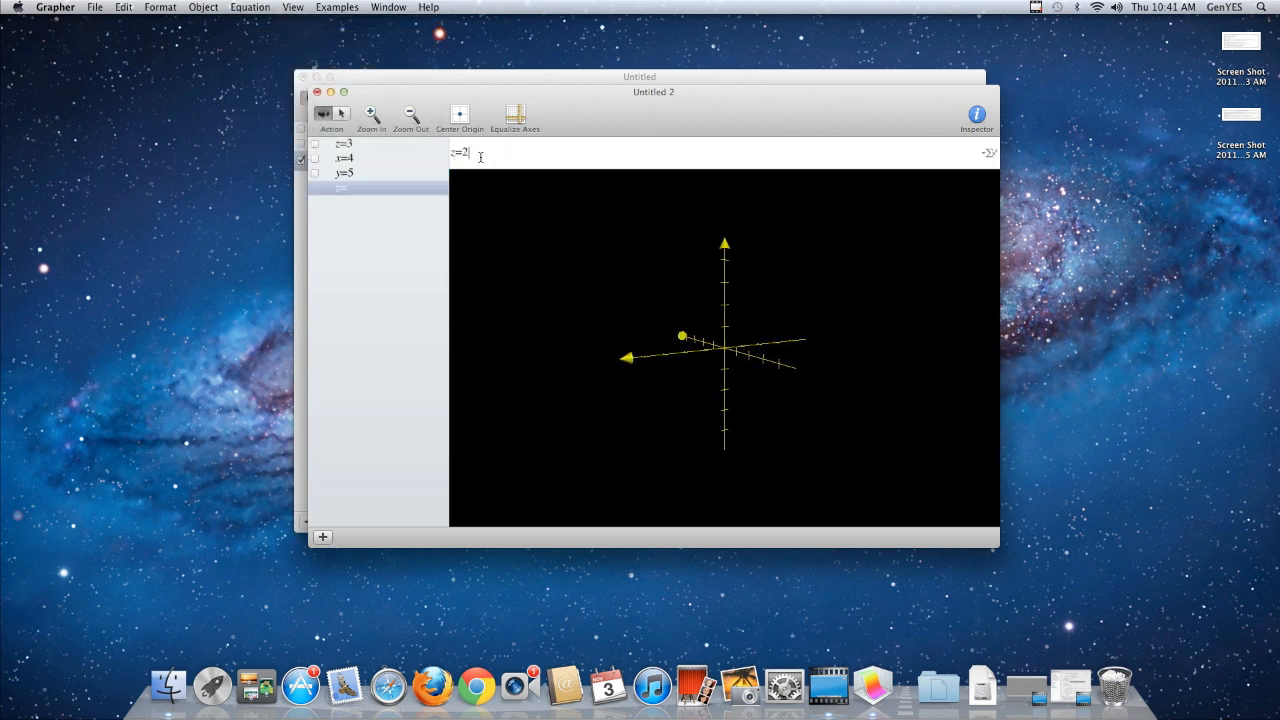
{"action": "type", "text": "x=y"}
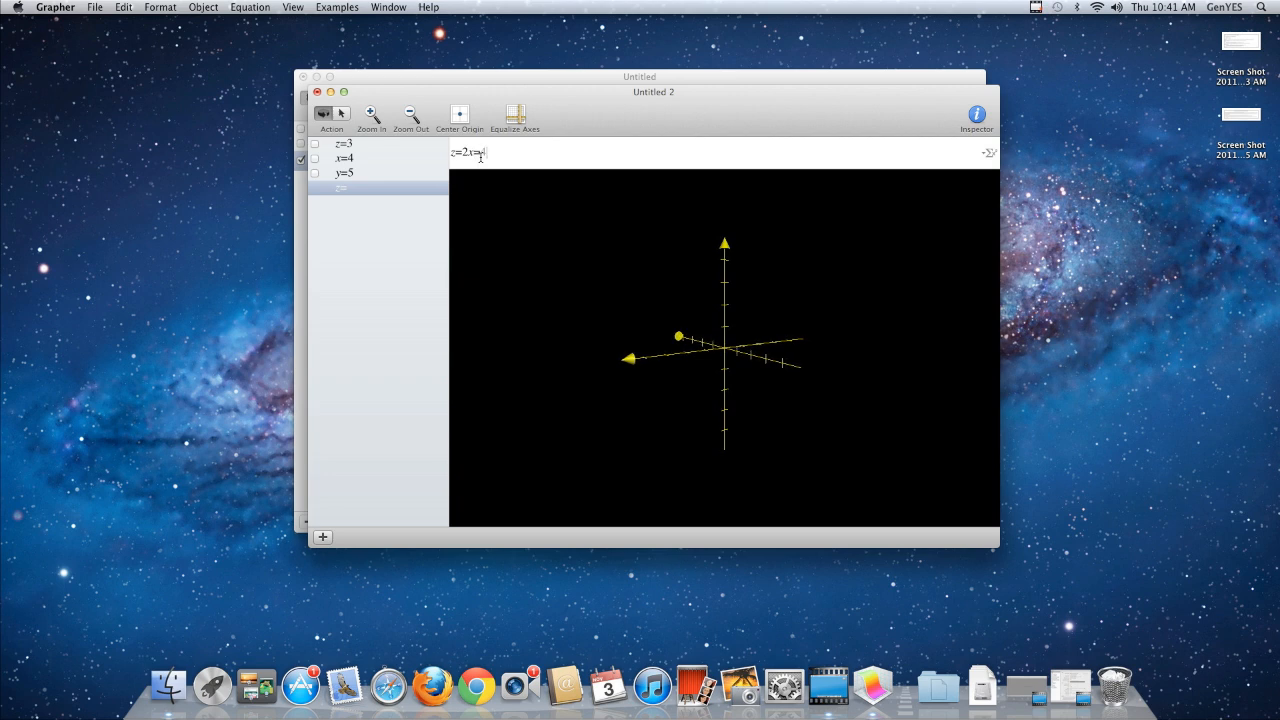
{"action": "type", "text": "4"}
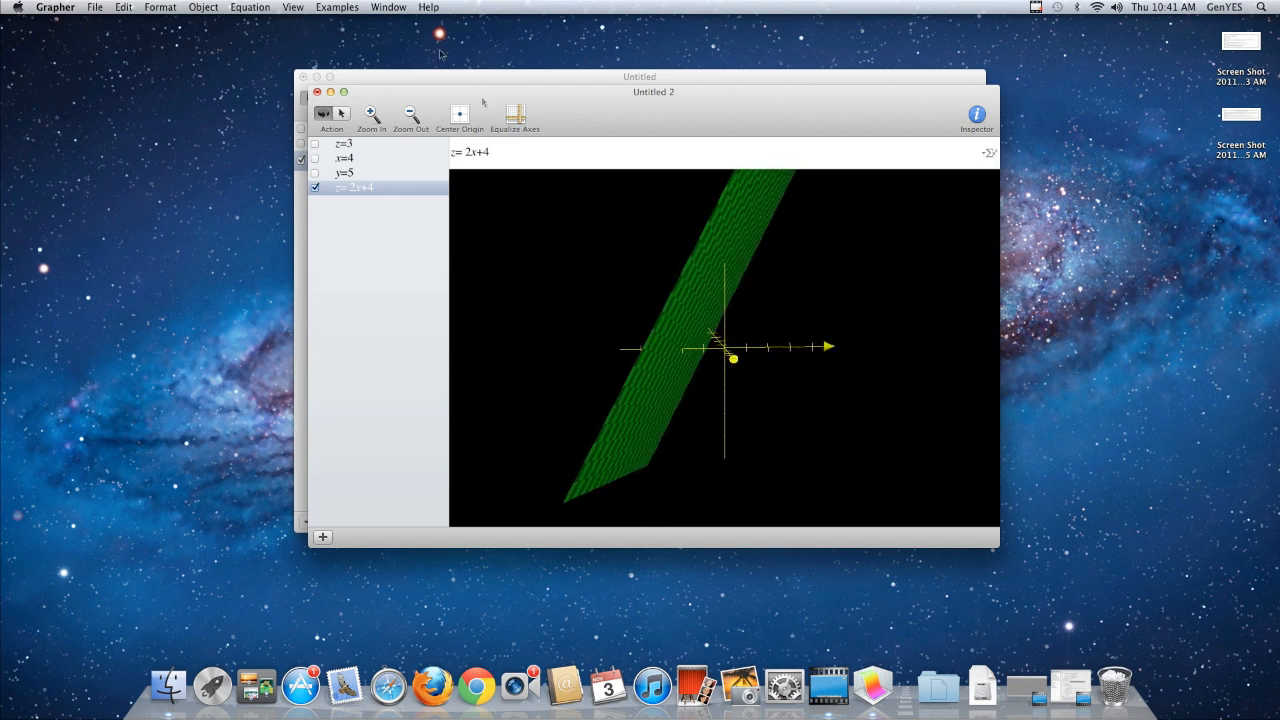
{"action": "left_click_drag", "start_coordinate": [700, 350], "coordinate": [720, 345]}
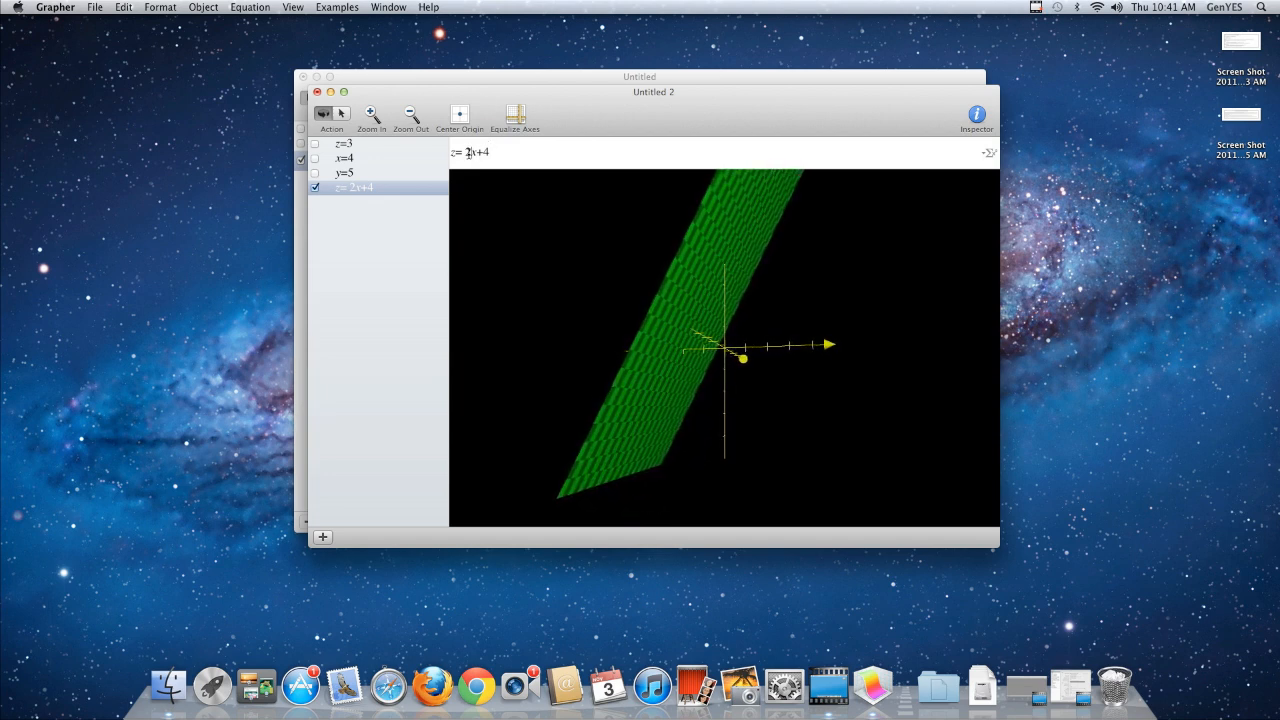